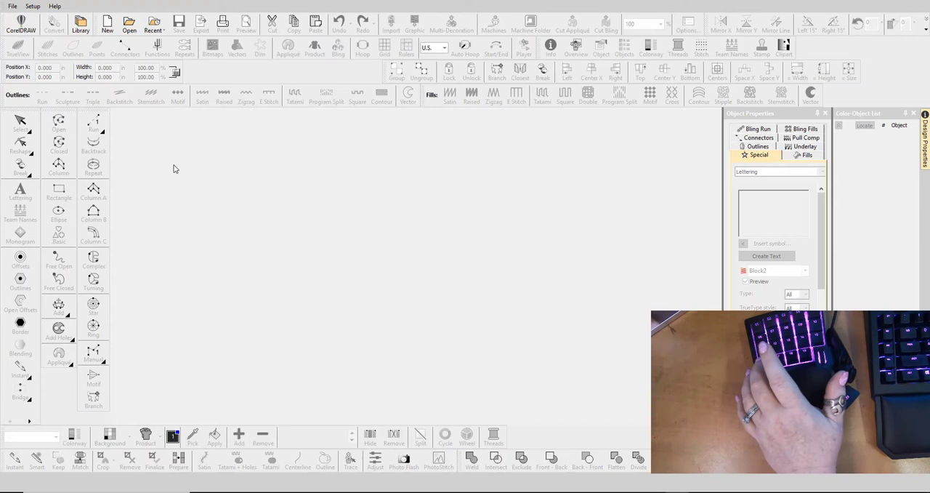
# - Start a new blank embroidery design and switch to the Select tool
pyautogui.click(108, 23)
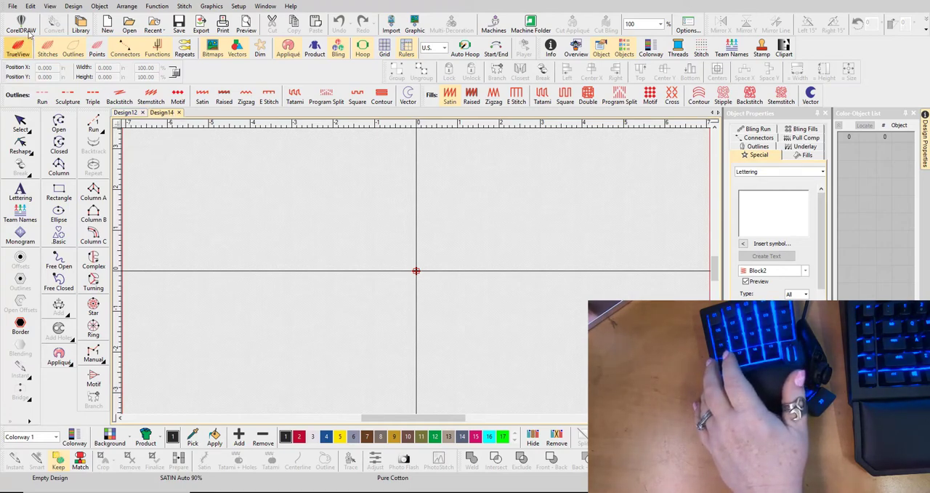
pyautogui.click(12, 6)
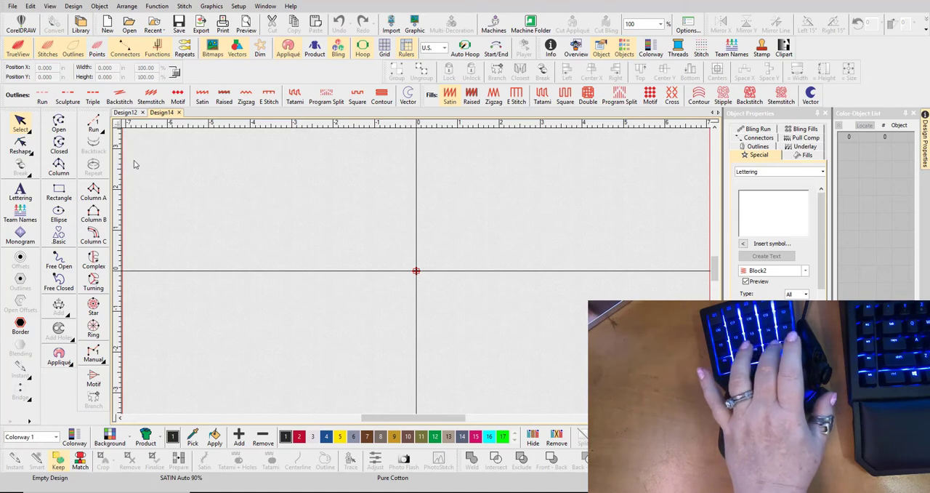
pyautogui.moveTo(154, 178)
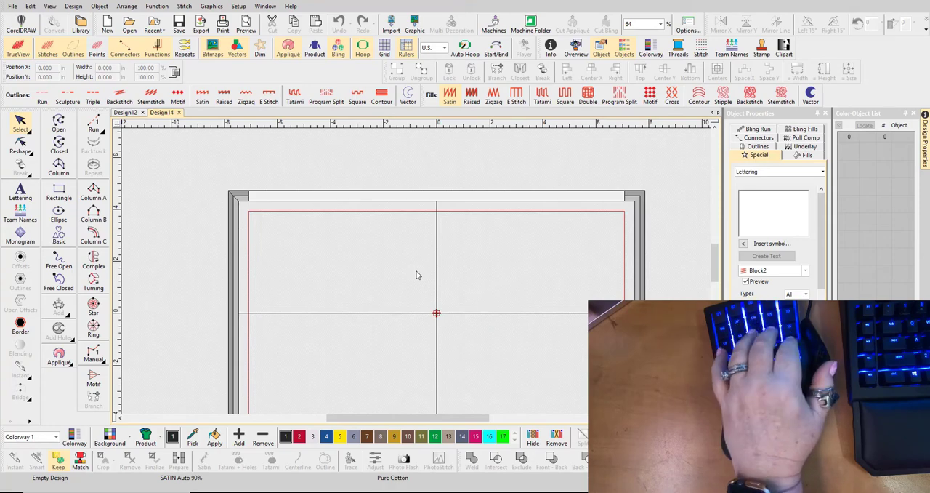
pyautogui.moveTo(311, 225)
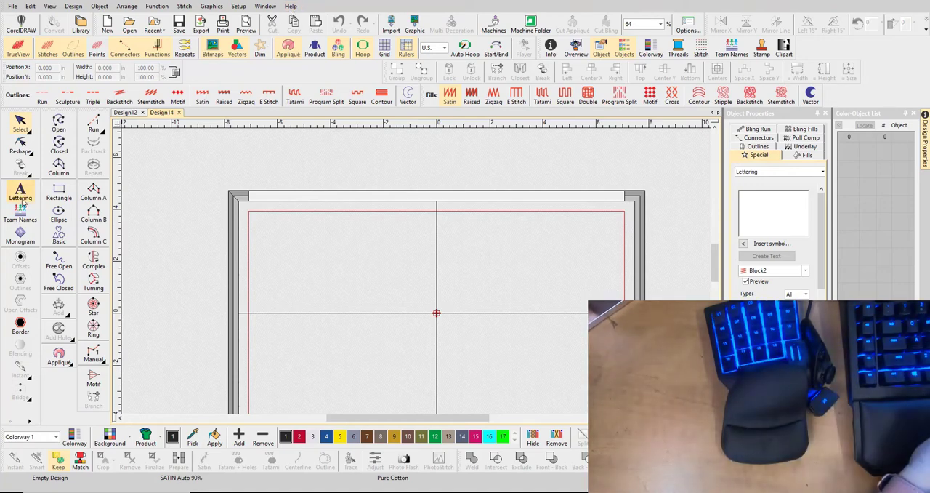
pyautogui.moveTo(20, 194)
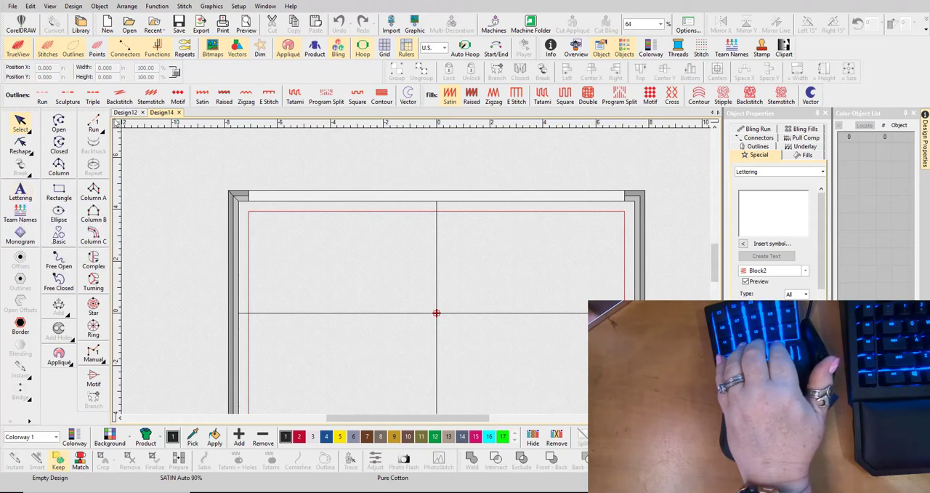
pyautogui.click(20, 191)
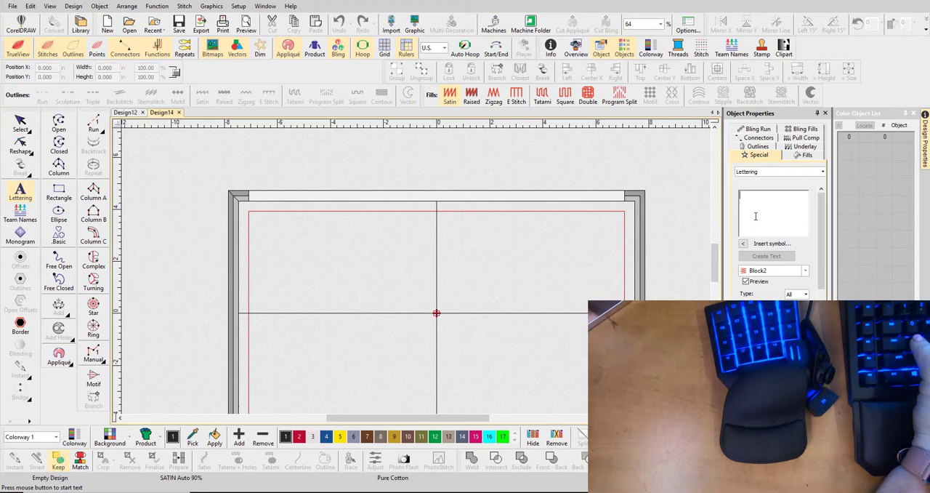
# - Create 'Embroidery' lettering, duplicate it, and retype the copy as 'SueB'
pyautogui.write('Embro')
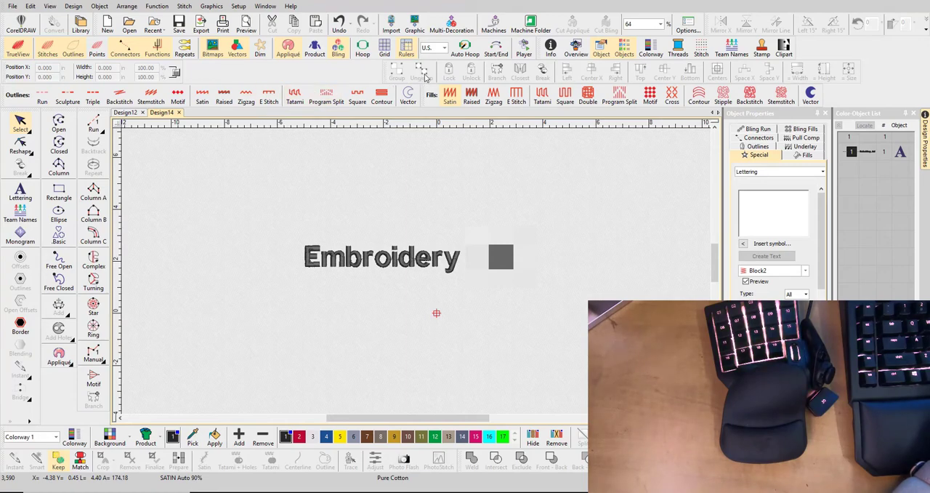
pyautogui.click(381, 256)
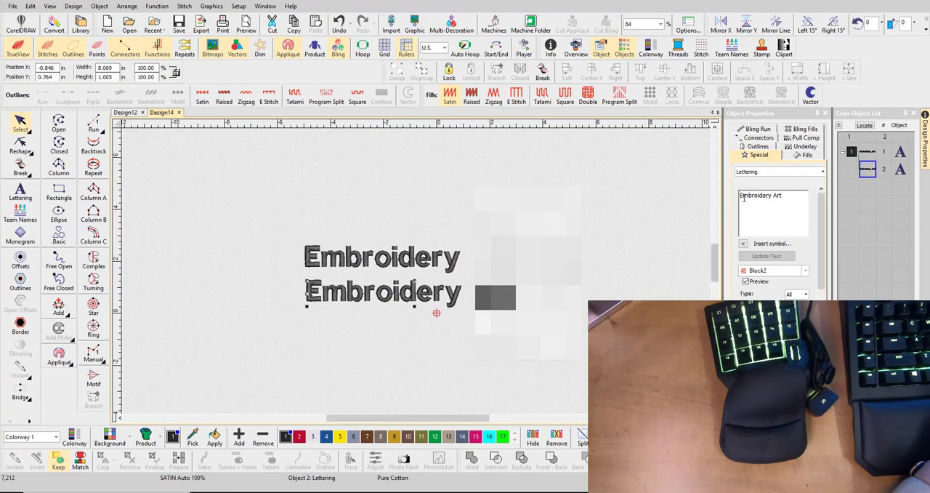
pyautogui.tripleClick(773, 195)
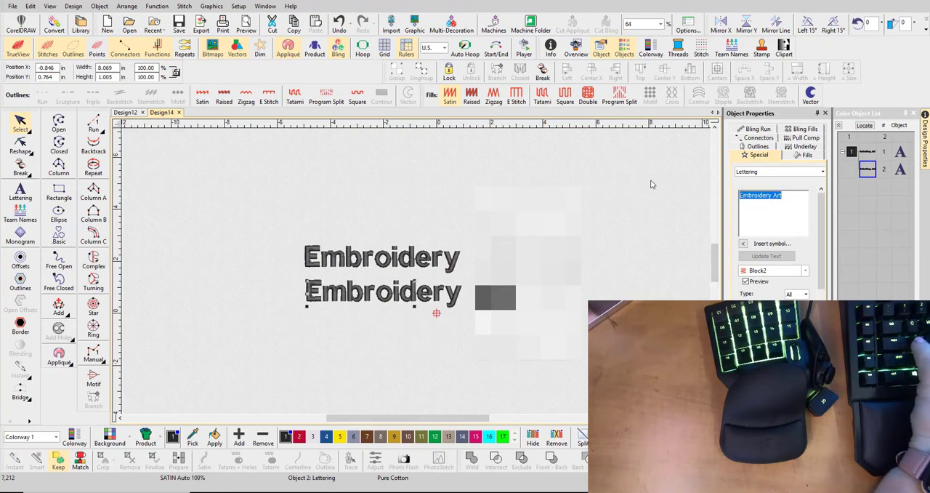
pyautogui.write('SueB')
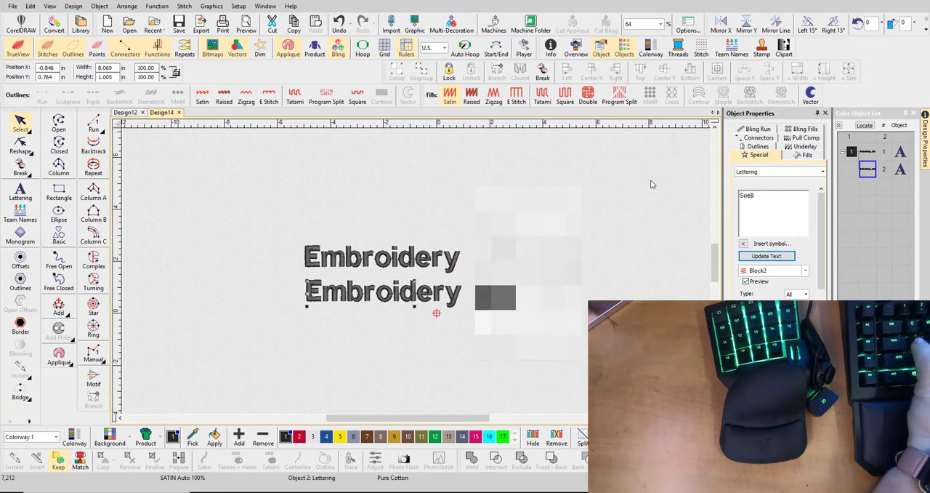
pyautogui.click(765, 256)
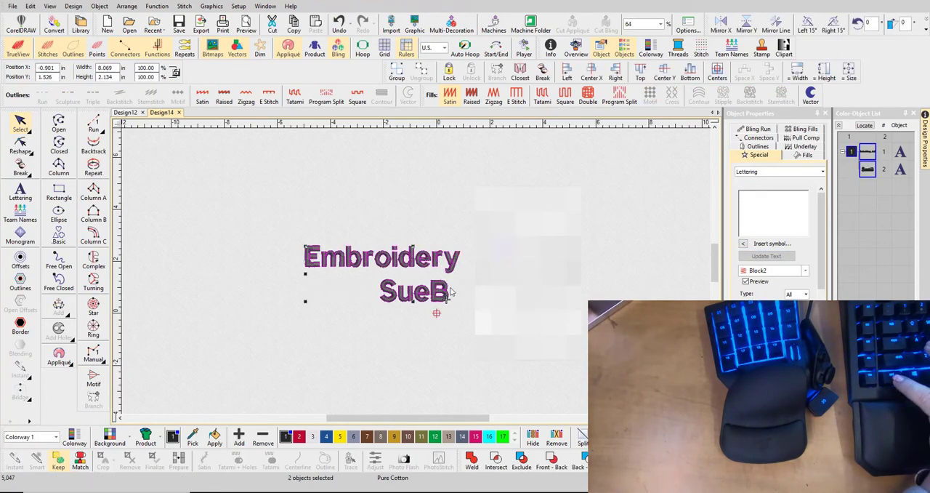
pyautogui.moveTo(587, 95)
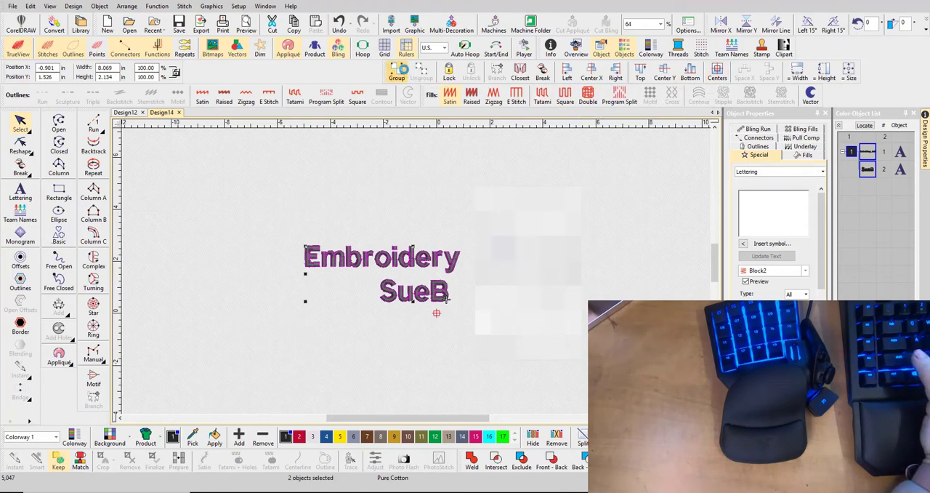
# - Group the selected 'Embroidery' and 'SueB' letterings into one object
pyautogui.click(395, 71)
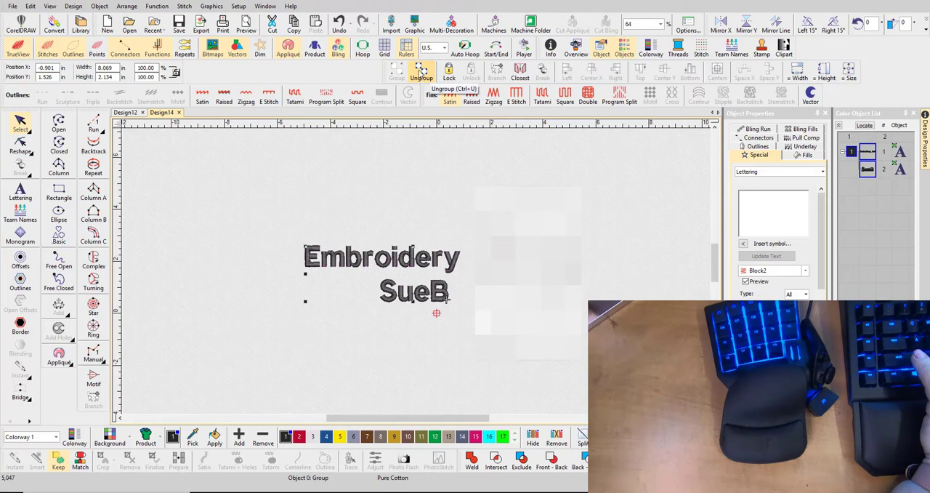
pyautogui.moveTo(398, 74)
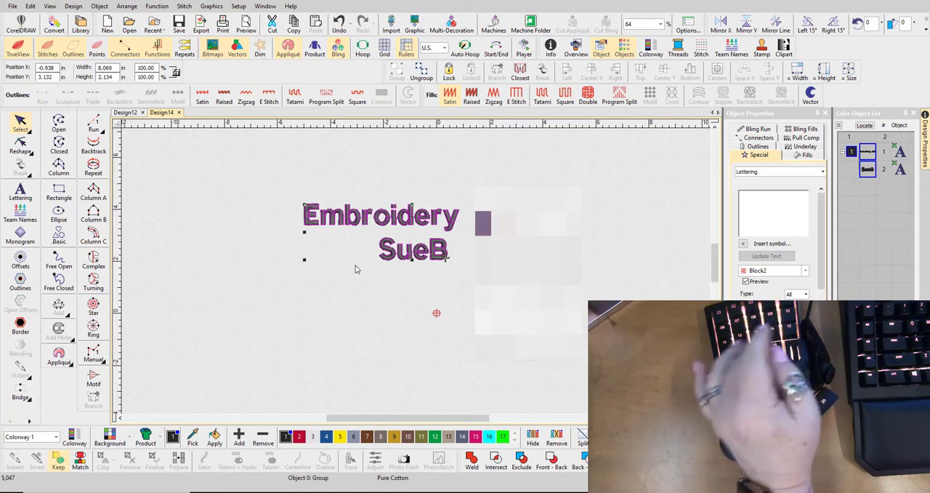
pyautogui.moveTo(369, 279)
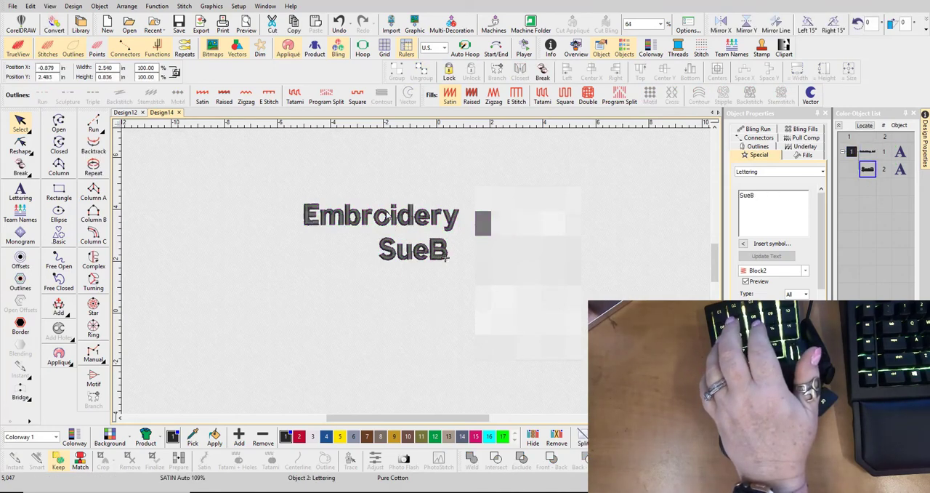
# - After ungrouping via Ctrl+U, select the 'SueB' lettering alone to confirm separation
pyautogui.click(413, 250)
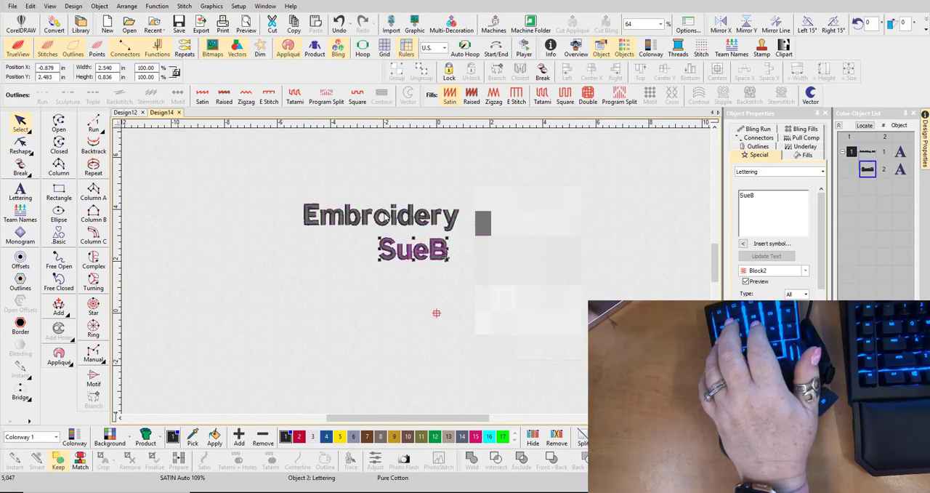
pyautogui.moveTo(296, 241)
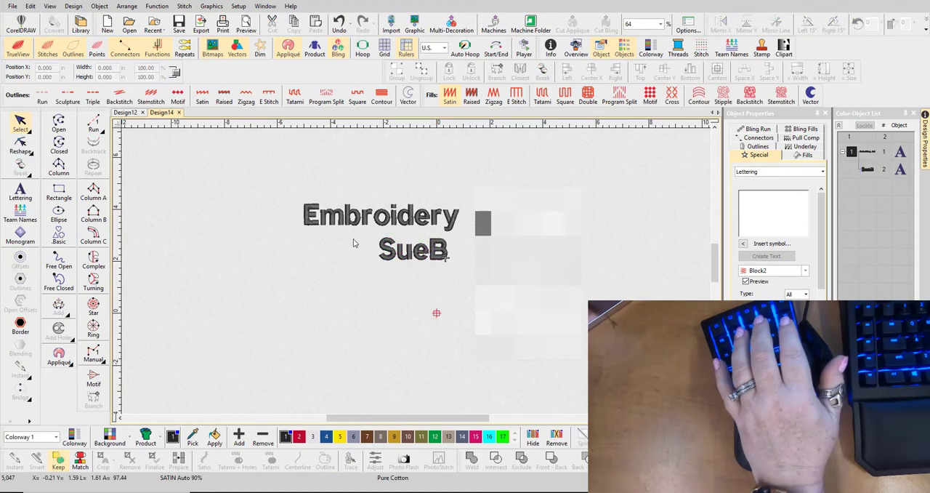
pyautogui.moveTo(331, 227)
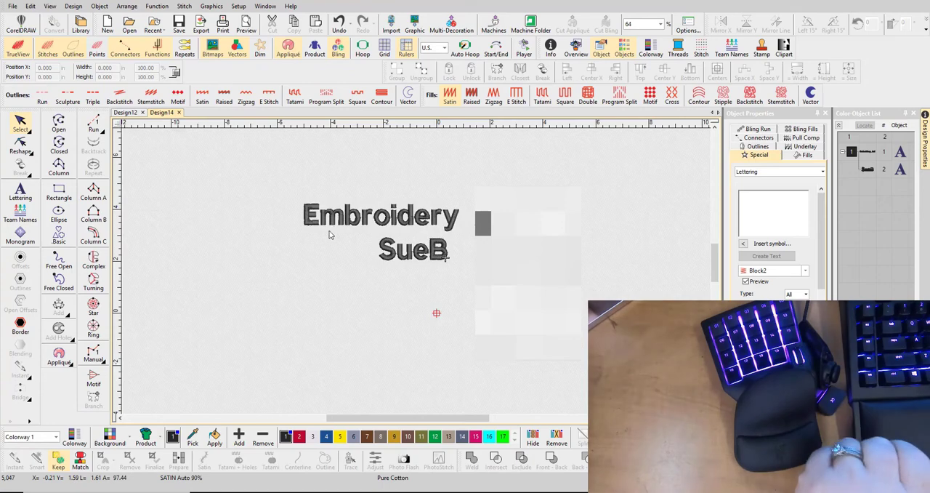
pyautogui.moveTo(332, 262)
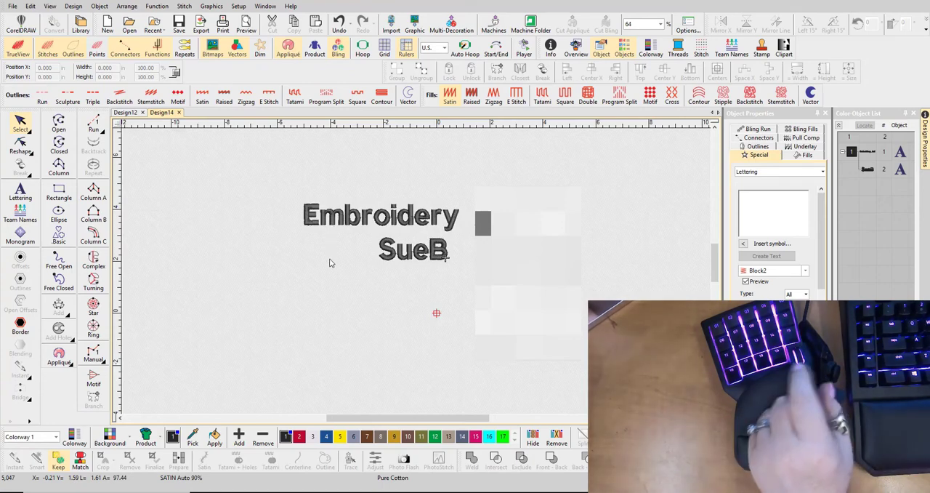
pyautogui.moveTo(325, 274)
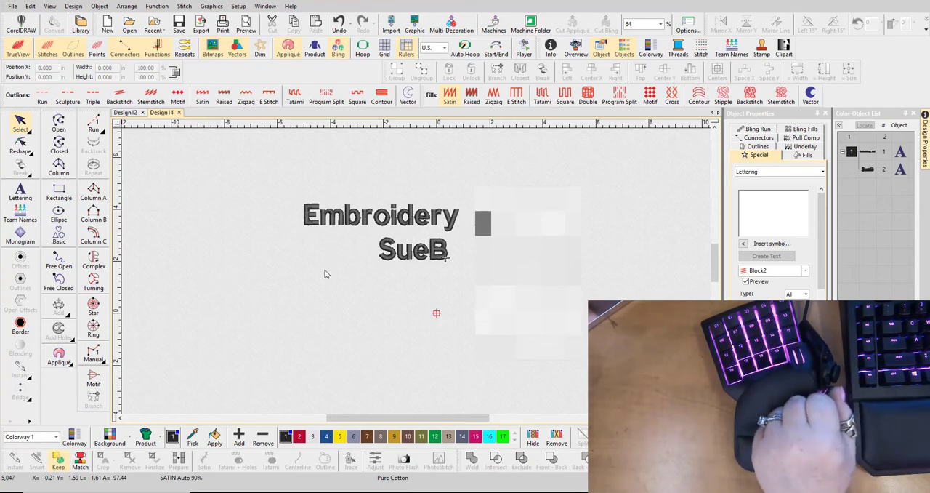
pyautogui.moveTo(317, 270)
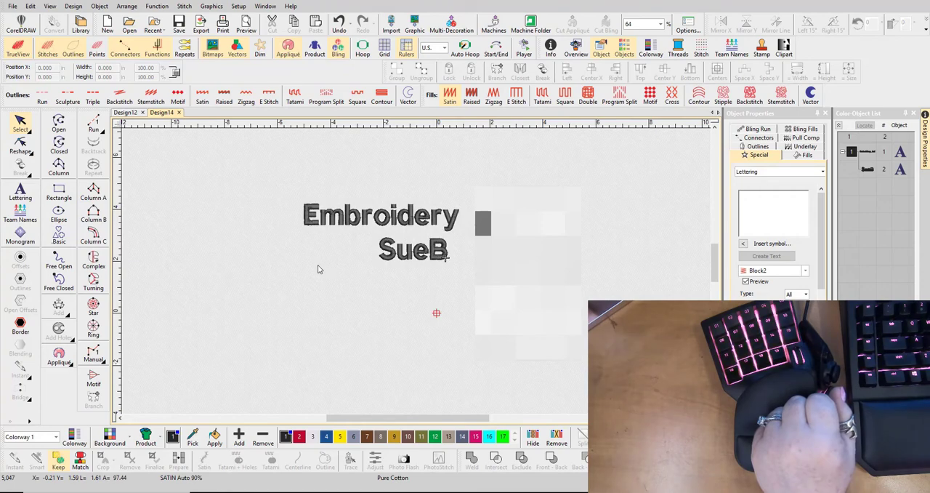